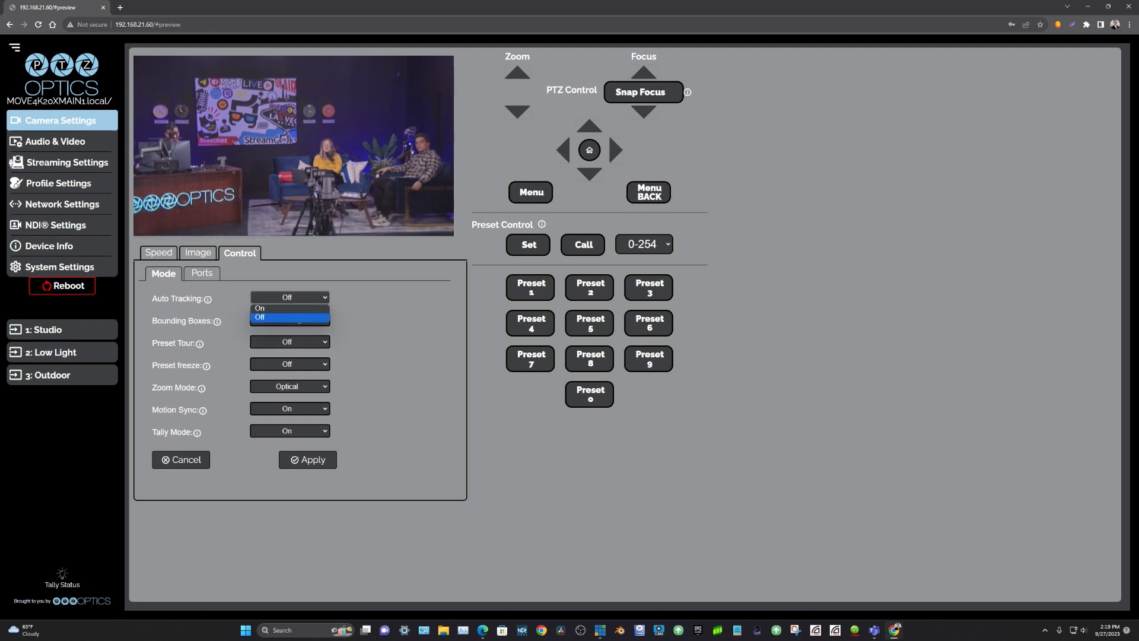
# Step: Turn Auto Tracking on and set Bounding Boxes to Select Target
pyautogui.click(258, 308)
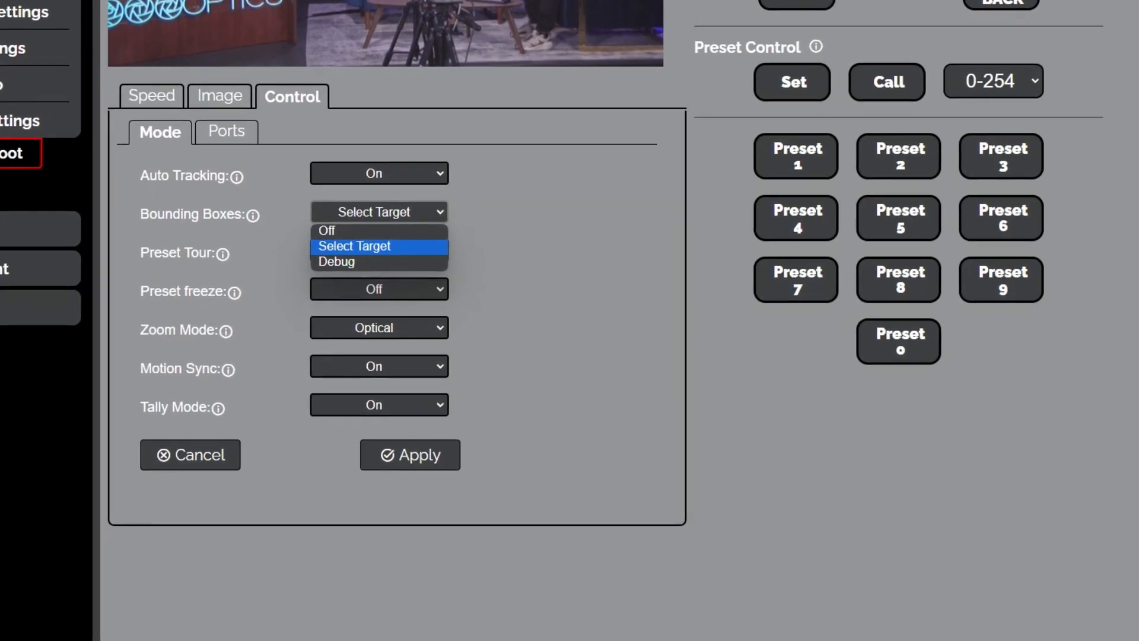
pyautogui.click(354, 246)
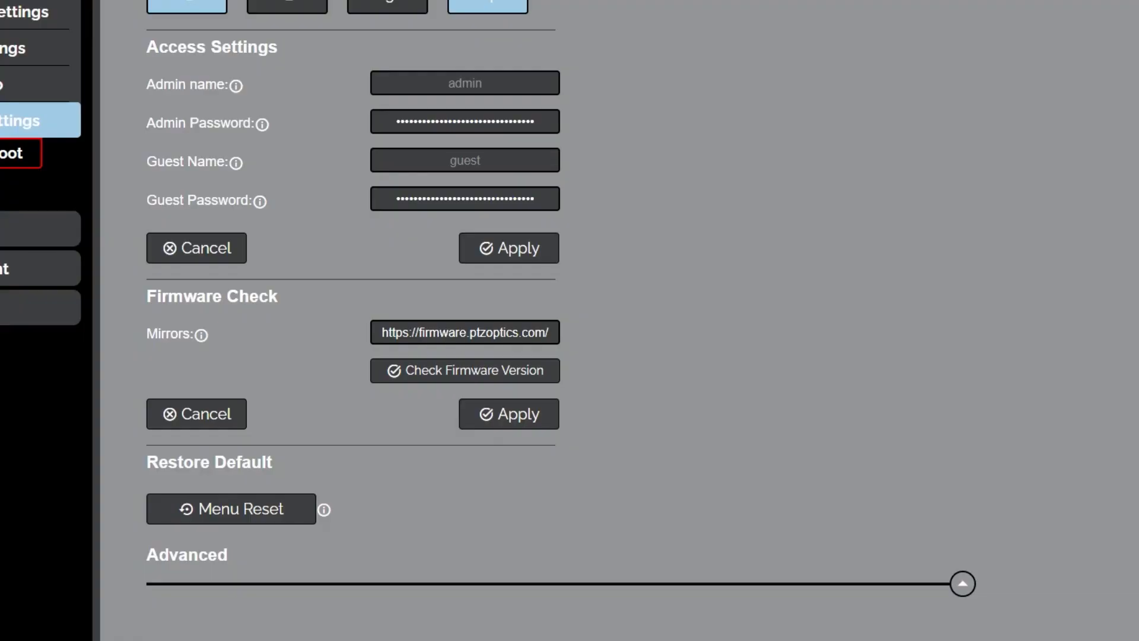
# Step: Return to Camera Settings, showing pan and tilt speed 10, zoom and focus 5
pyautogui.click(487, 4)
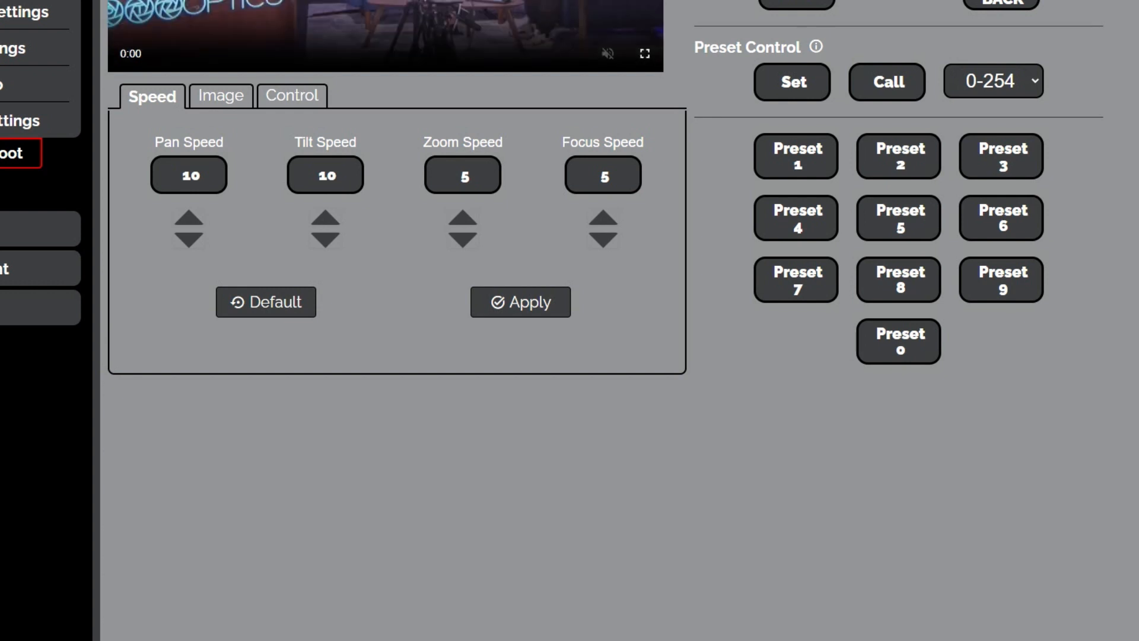
# Step: On the Control tab, turn Auto Tracking back on and keep Bounding Boxes on Select Target
pyautogui.click(291, 95)
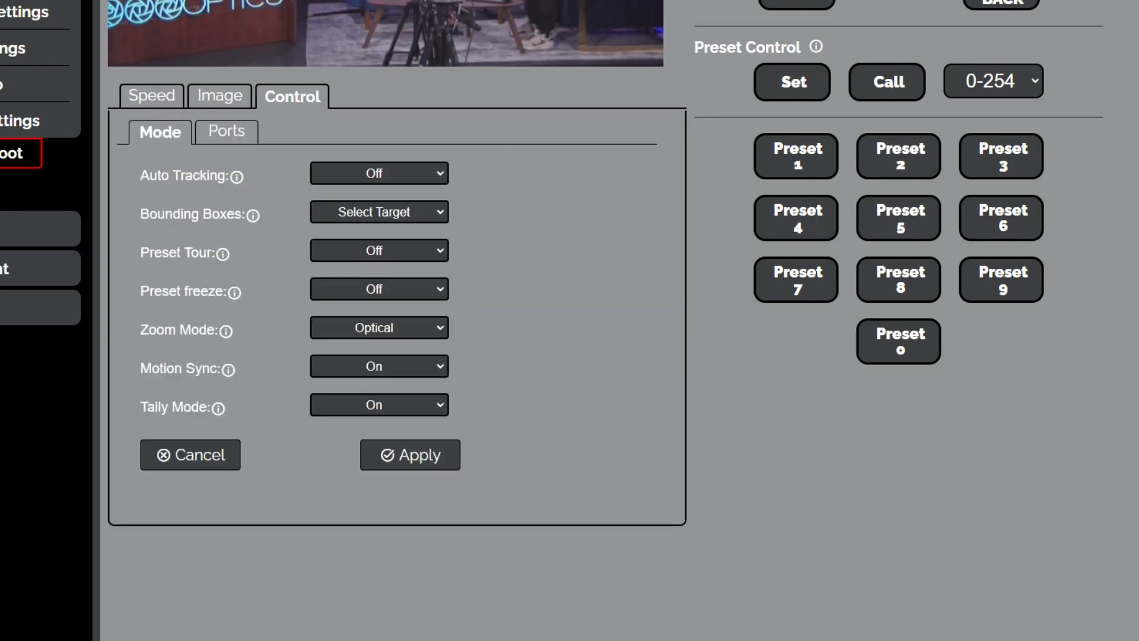
pyautogui.click(379, 172)
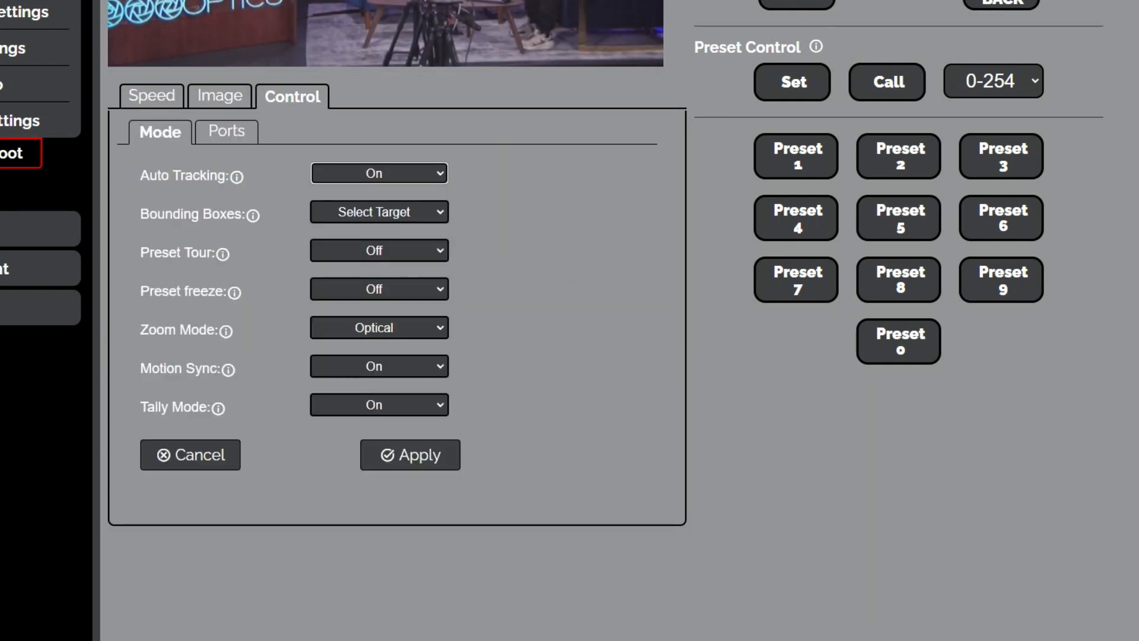
pyautogui.click(379, 211)
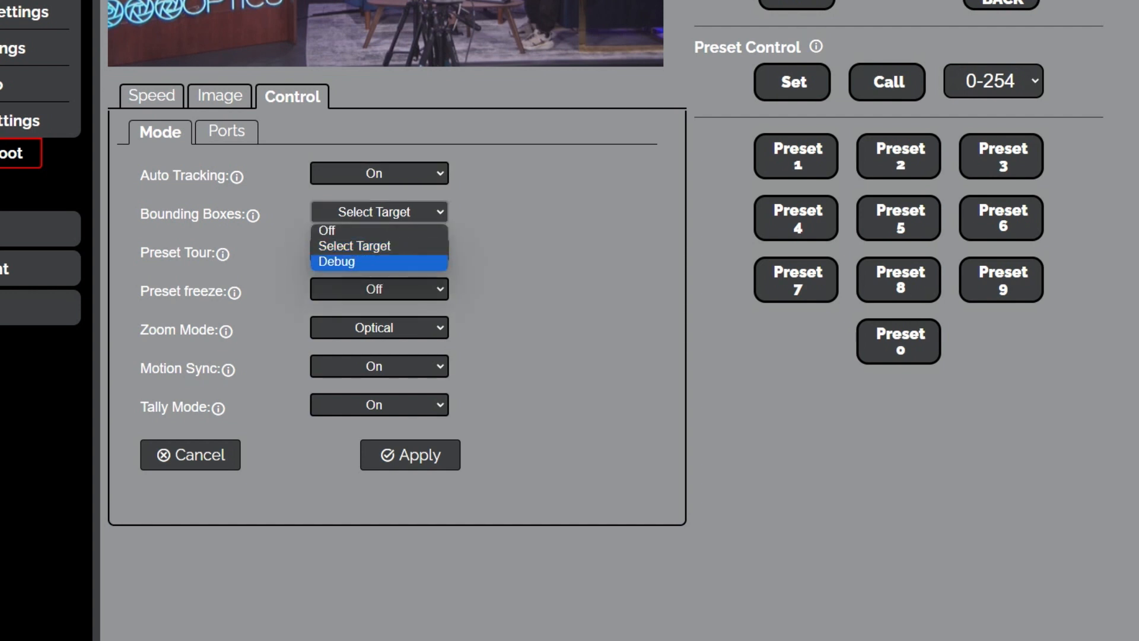
pyautogui.click(356, 245)
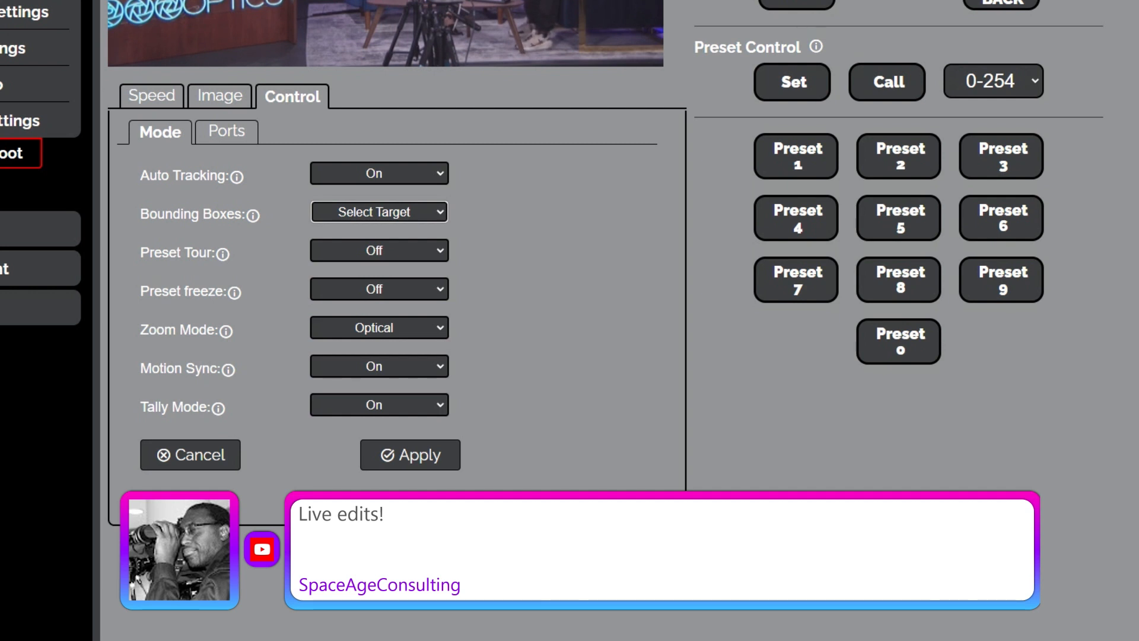
# Step: Switch Zoom Mode to Digital and reopen the Control tab showing 16x magnification
pyautogui.click(378, 328)
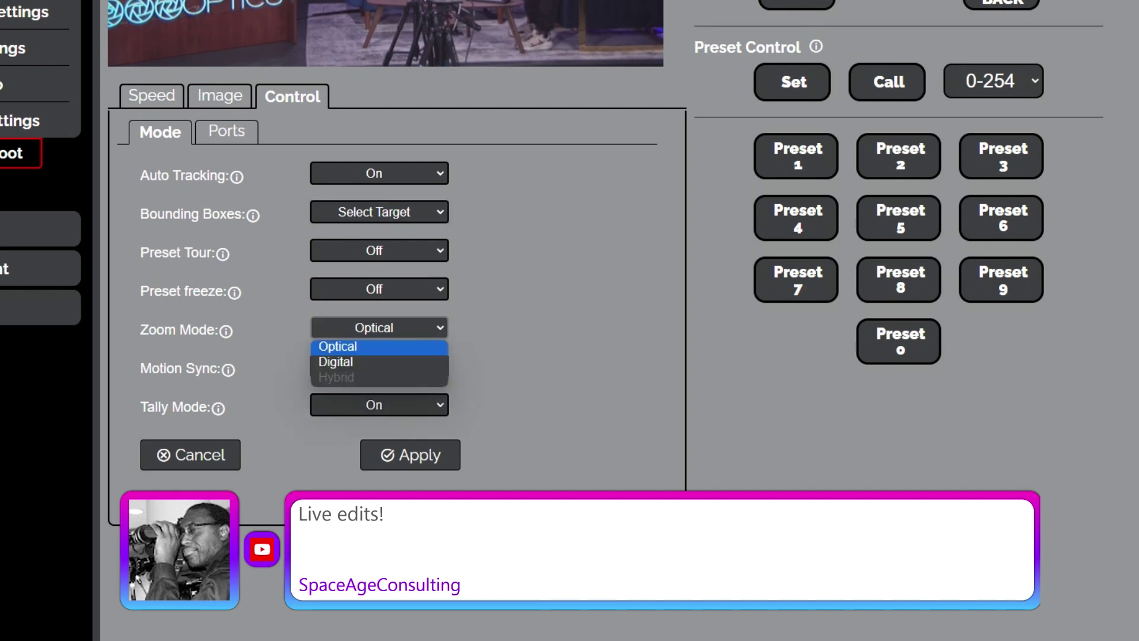
pyautogui.click(334, 361)
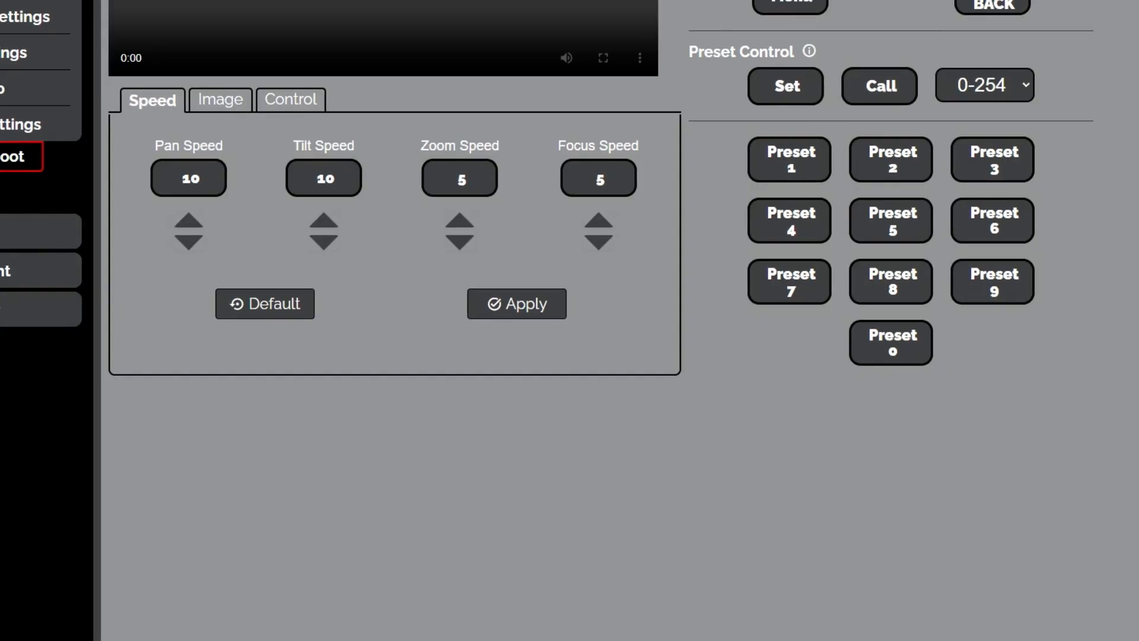
pyautogui.click(290, 99)
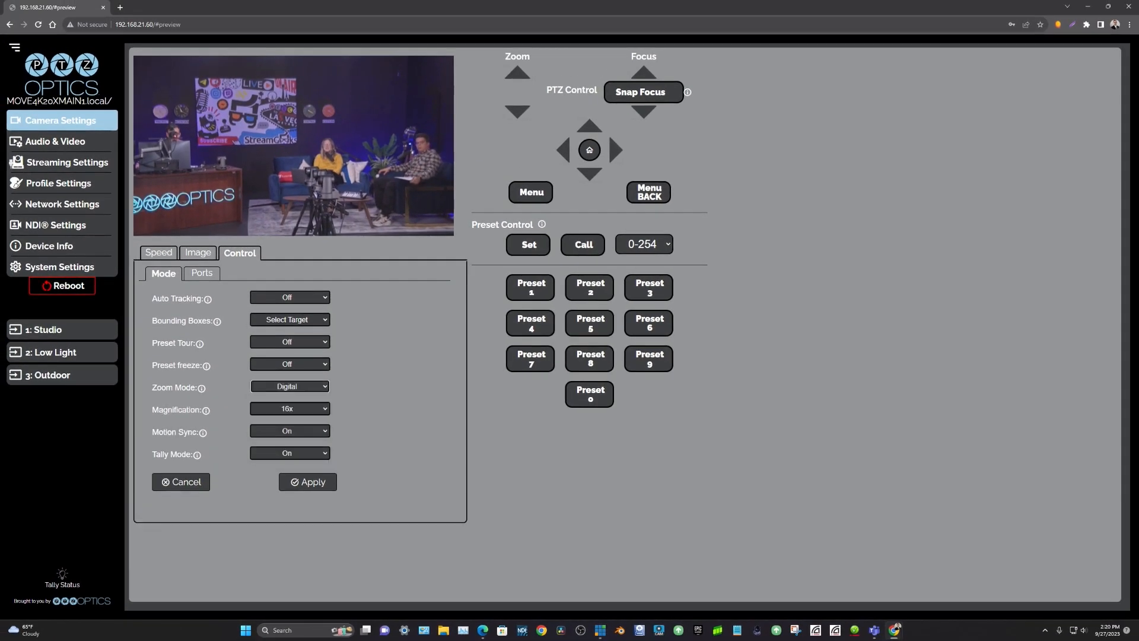
# Step: Set Magnification to 2x, turn Auto Tracking on, and apply the settings
pyautogui.click(289, 408)
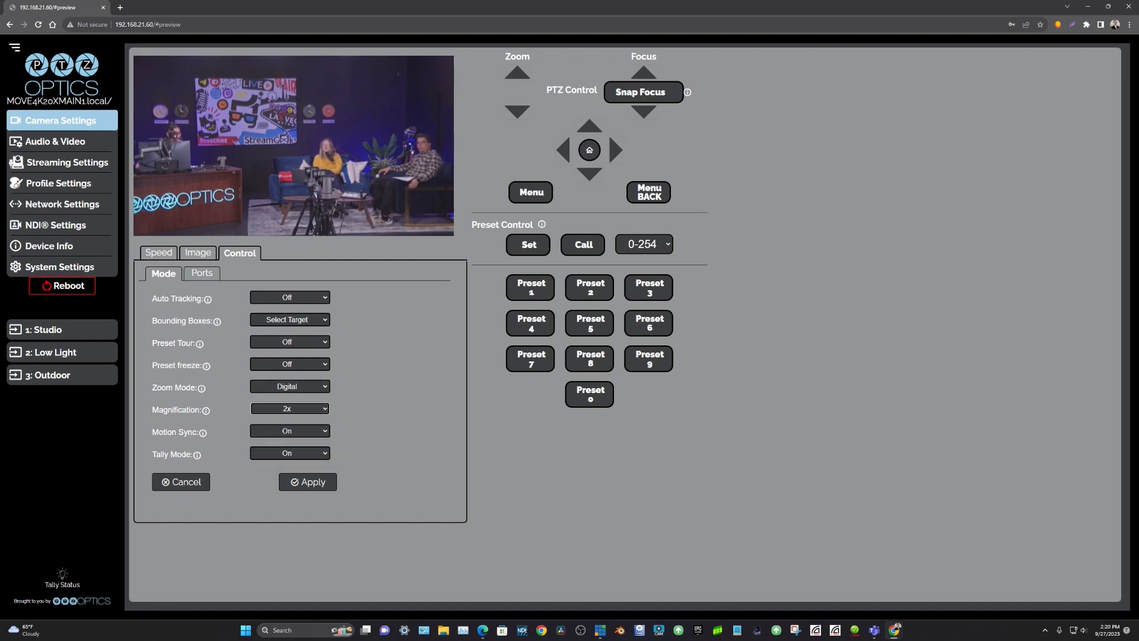
pyautogui.click(289, 298)
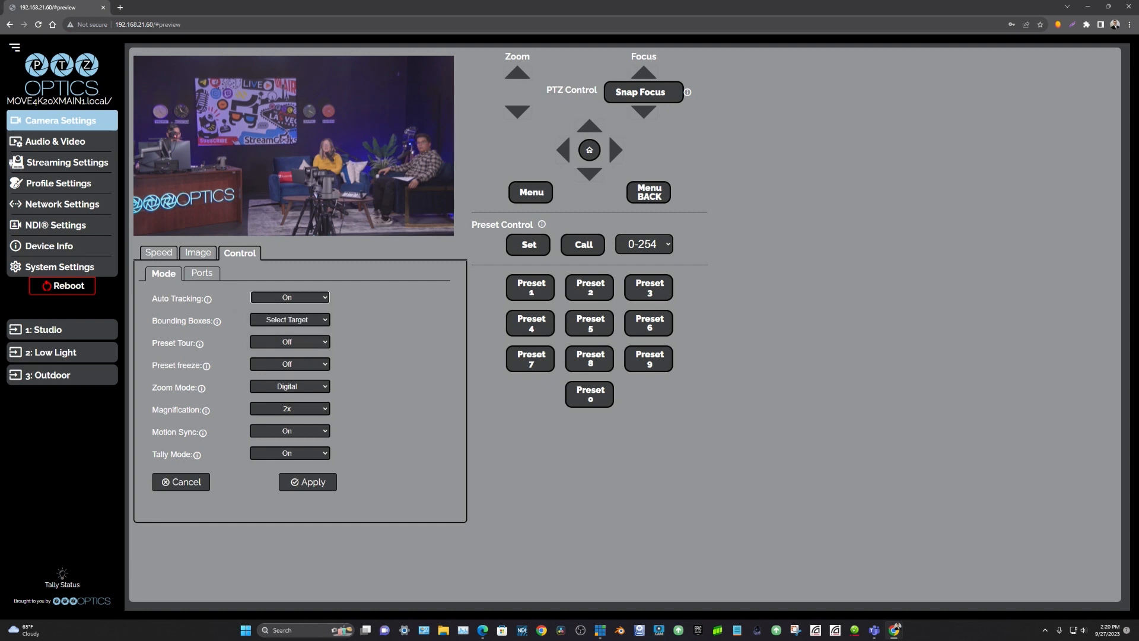
pyautogui.click(307, 482)
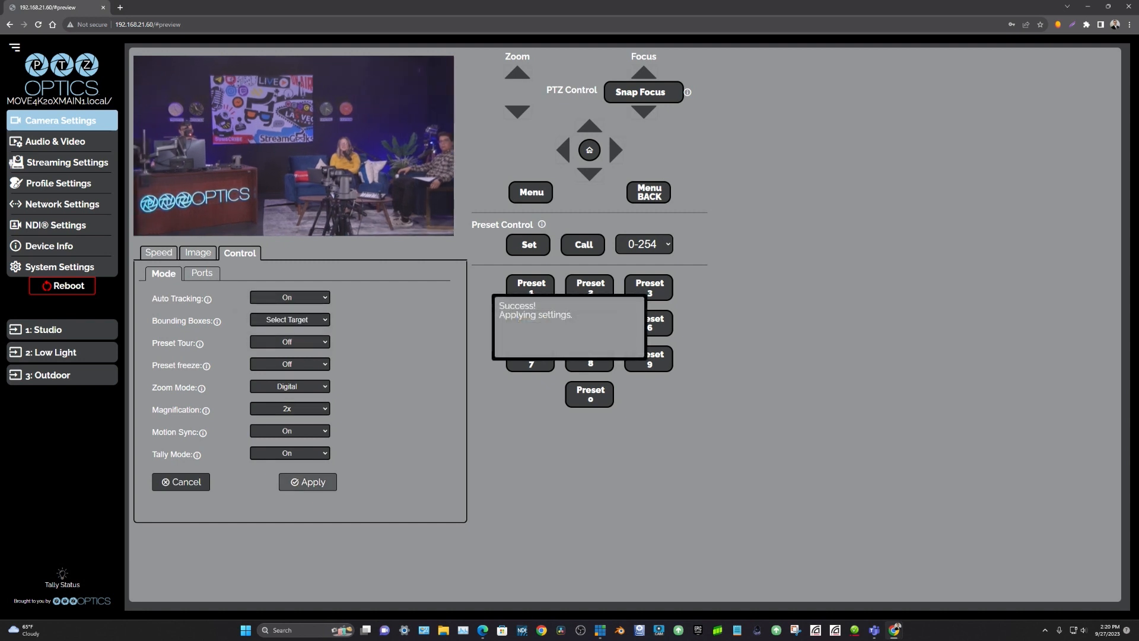